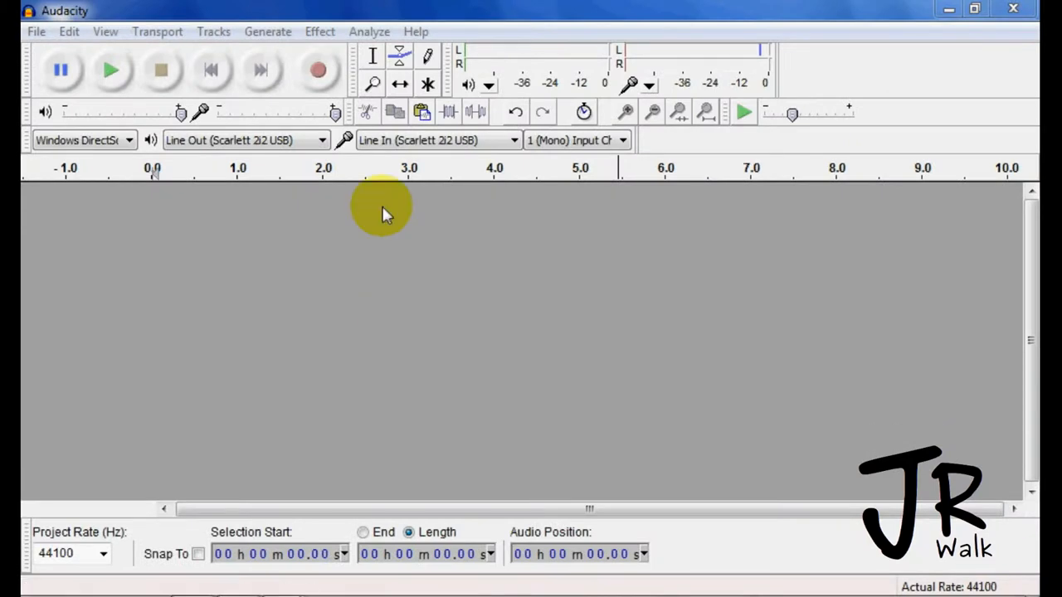
{"action": "mouse_move", "coordinate": [319, 70]}
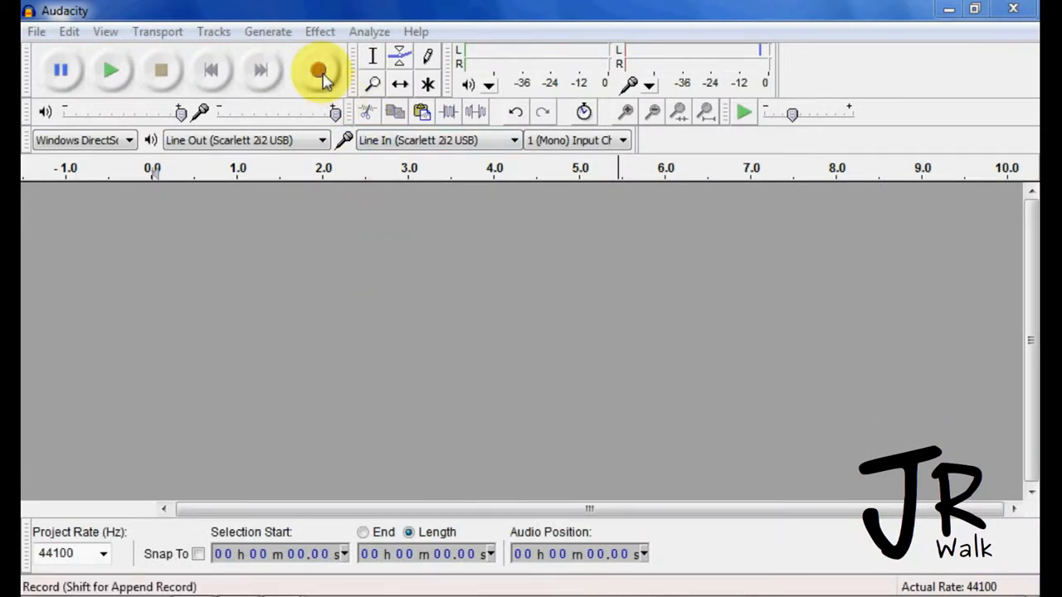
Step: Record a roughly five-and-a-half-second voice clip onto a new mono track
{"action": "left_click", "coordinate": [318, 70]}
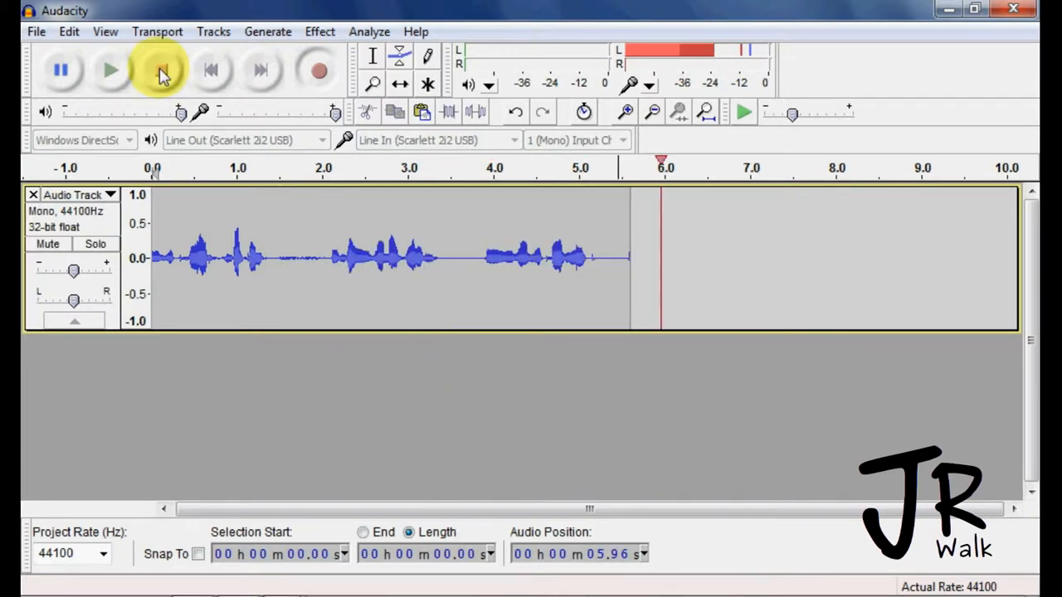
Step: Stop recording and cut the stretch of speech from about 1.5 to 2.15 s
{"action": "left_click", "coordinate": [161, 69]}
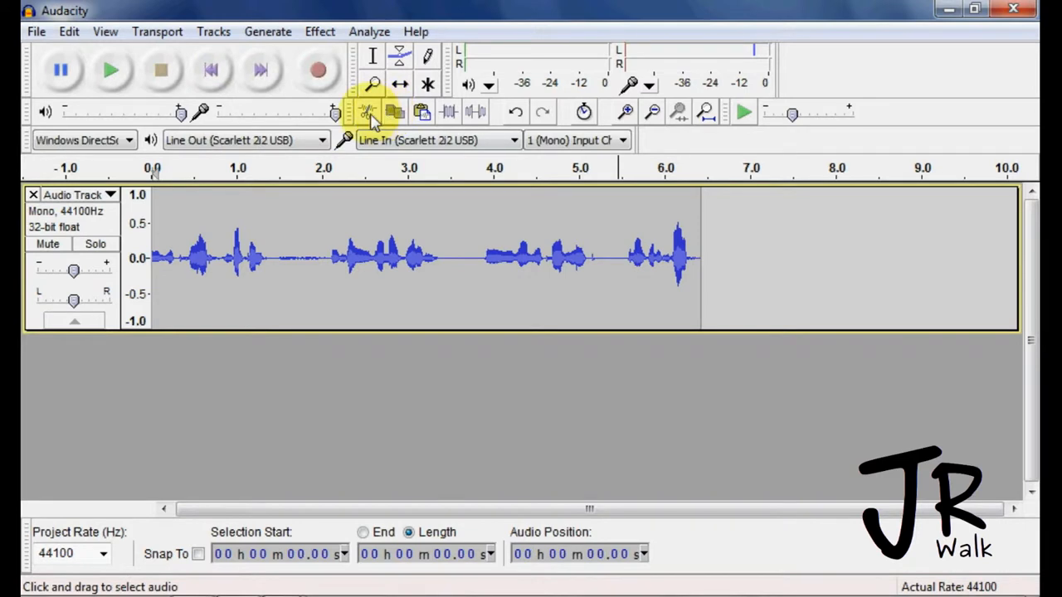
{"action": "mouse_move", "coordinate": [275, 268]}
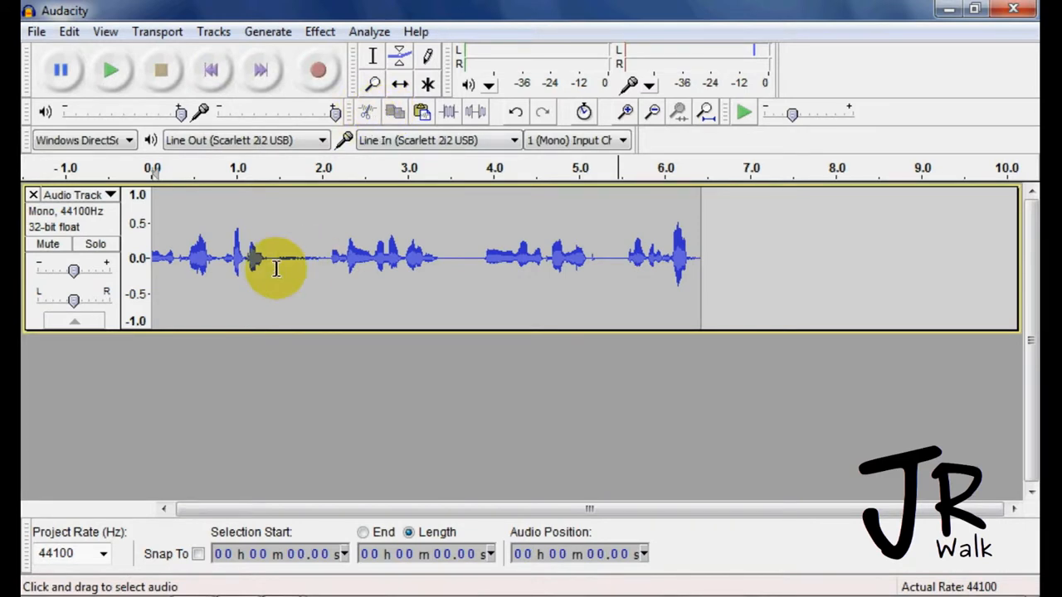
{"action": "left_click_drag", "start_coordinate": [252, 266], "coordinate": [335, 282]}
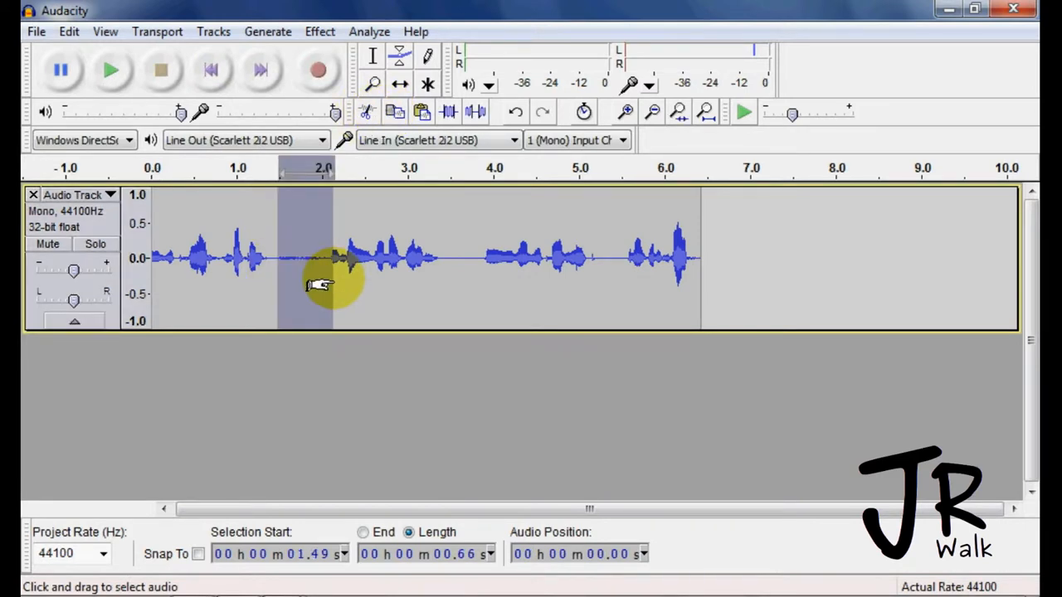
{"action": "left_click", "coordinate": [368, 113]}
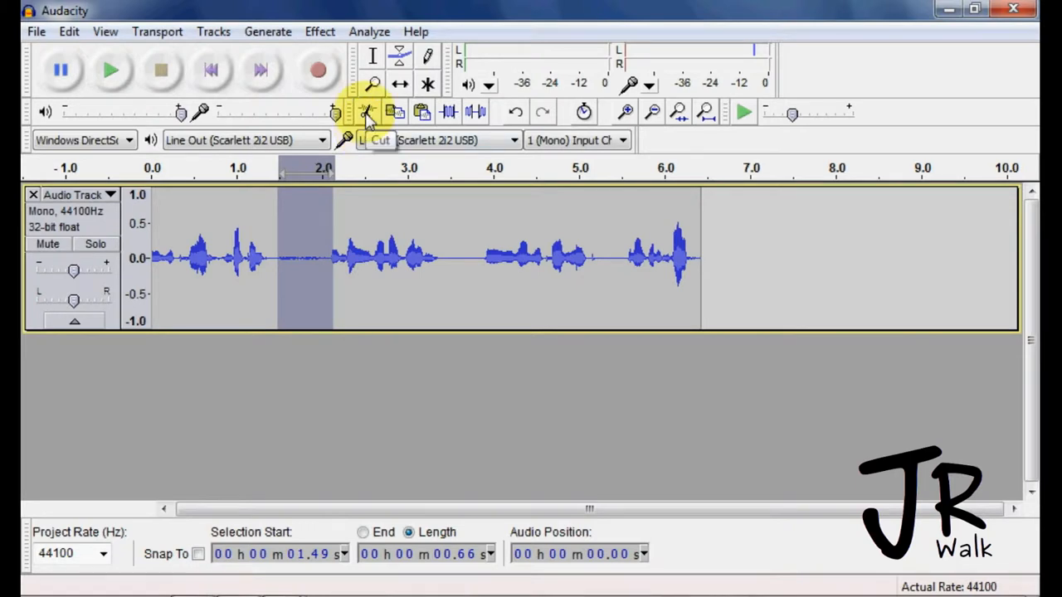
{"action": "left_click", "coordinate": [367, 111]}
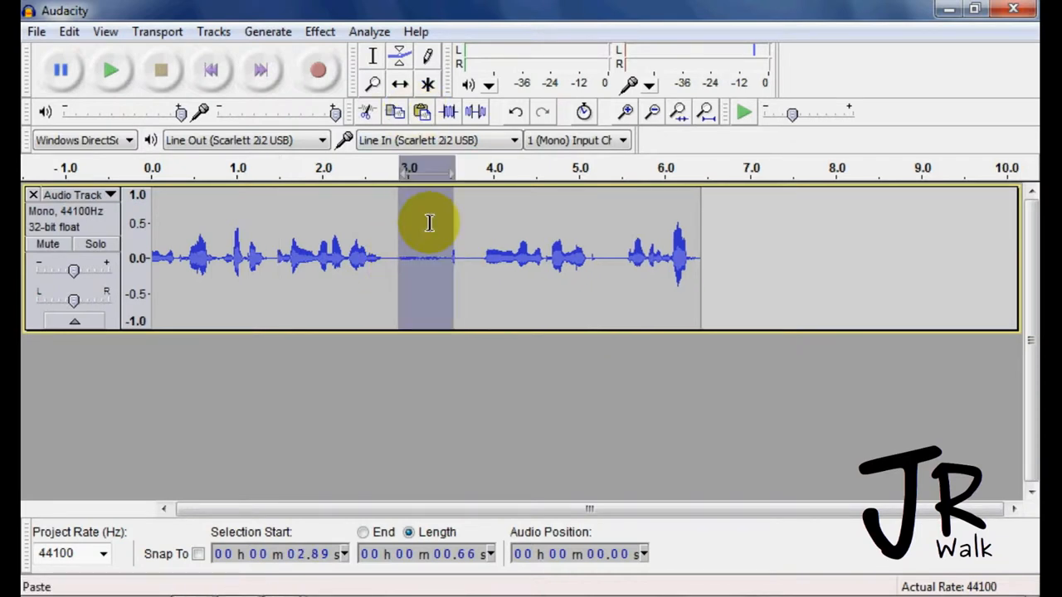
{"action": "mouse_move", "coordinate": [330, 285]}
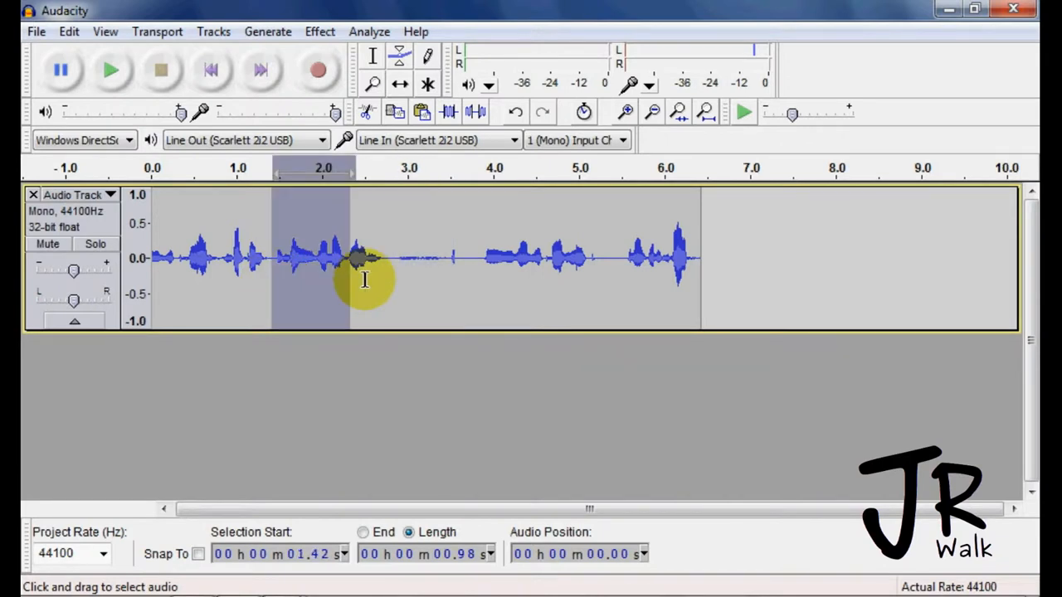
Step: Select a longer span of the clip starting around 1.4 s
{"action": "left_click_drag", "start_coordinate": [356, 279], "coordinate": [485, 285]}
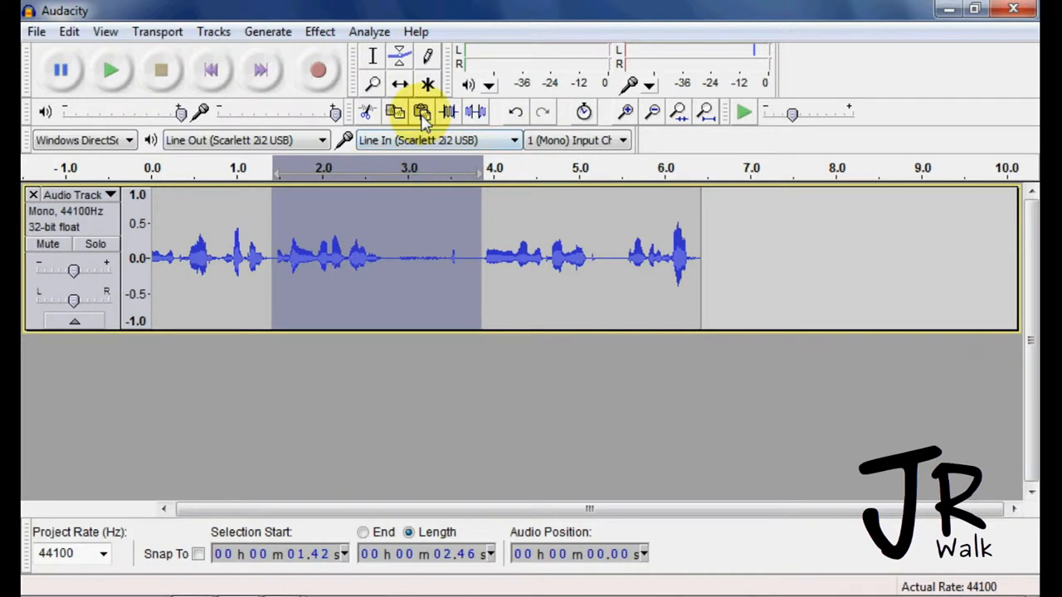
{"action": "mouse_move", "coordinate": [289, 282]}
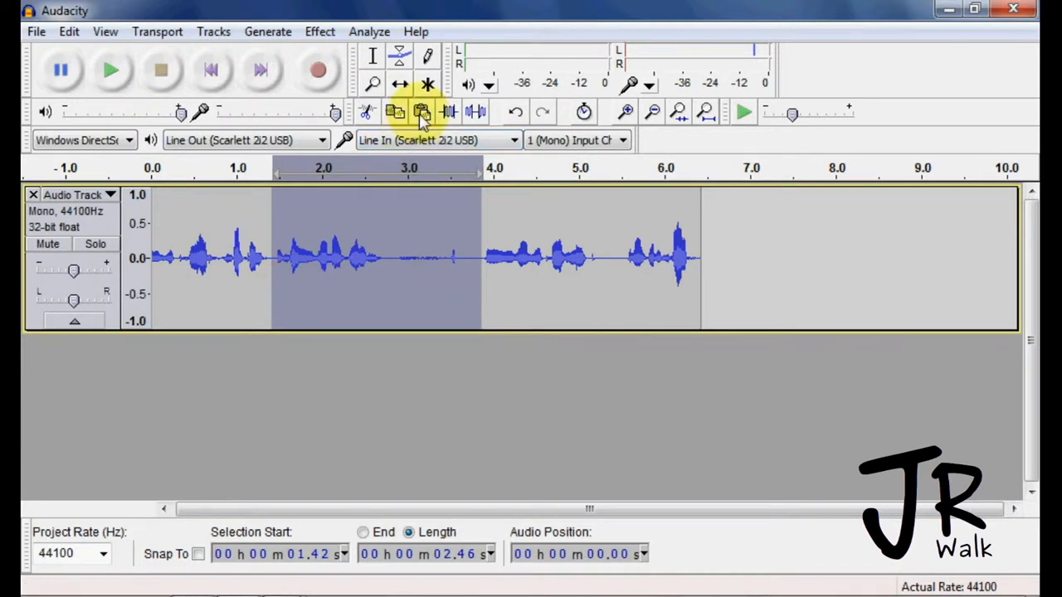
Step: Paste the cut piece over the span, then copy about 1.5 s of speech starting near 2 s
{"action": "left_click", "coordinate": [421, 113]}
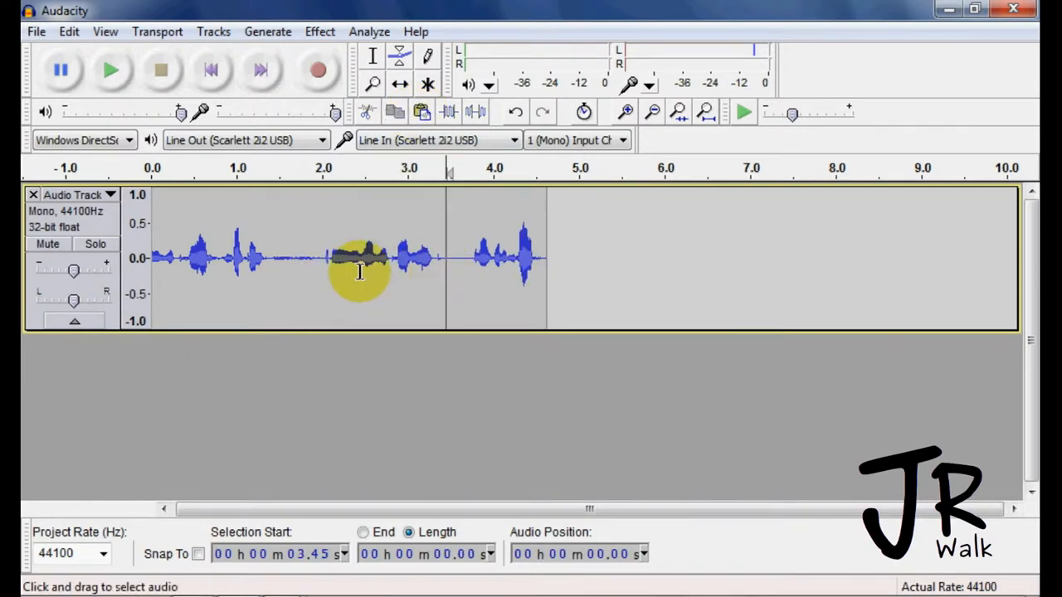
{"action": "left_click_drag", "start_coordinate": [319, 257], "coordinate": [445, 257]}
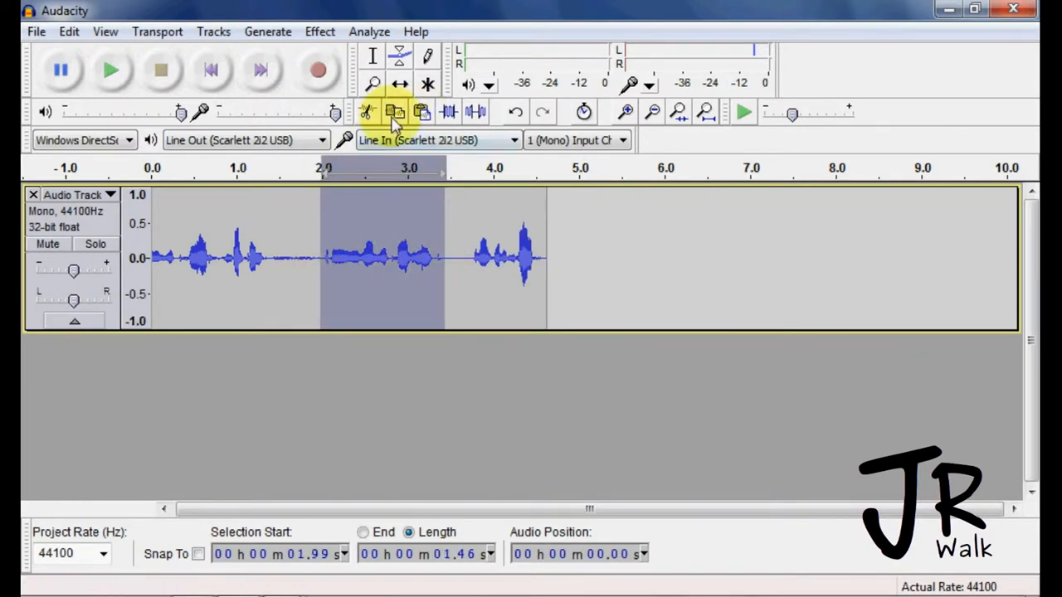
{"action": "left_click", "coordinate": [462, 257]}
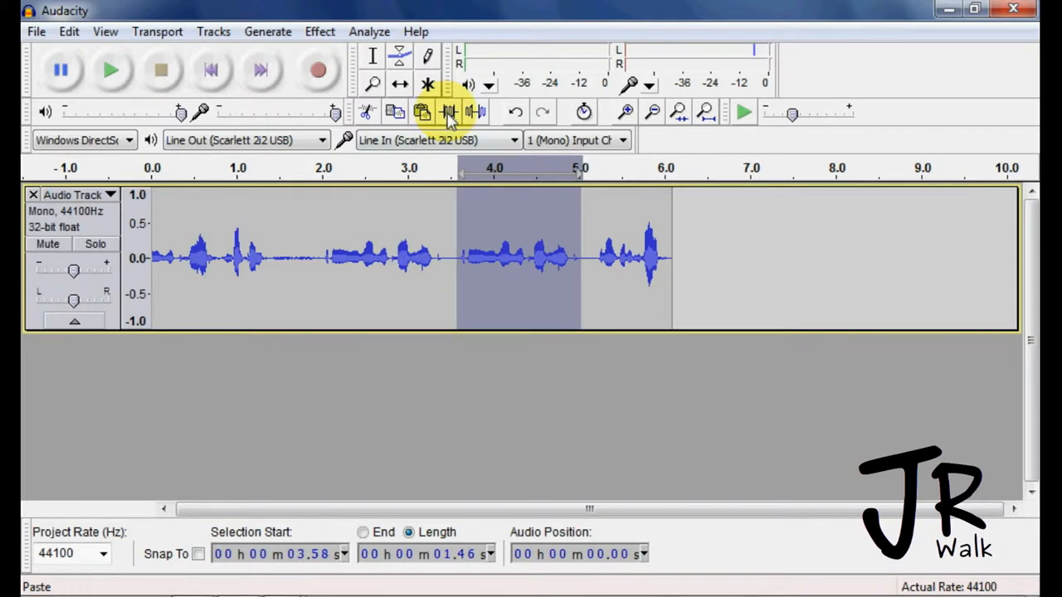
{"action": "mouse_move", "coordinate": [316, 290]}
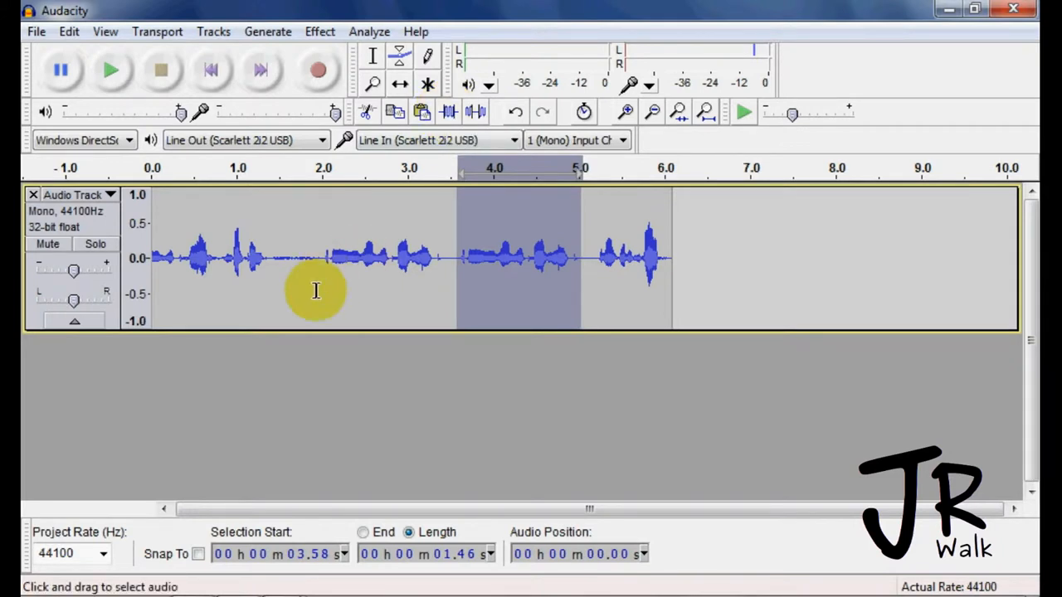
Step: Silence the speech from about 1.94 to 3.43 s
{"action": "left_click_drag", "start_coordinate": [315, 282], "coordinate": [461, 282]}
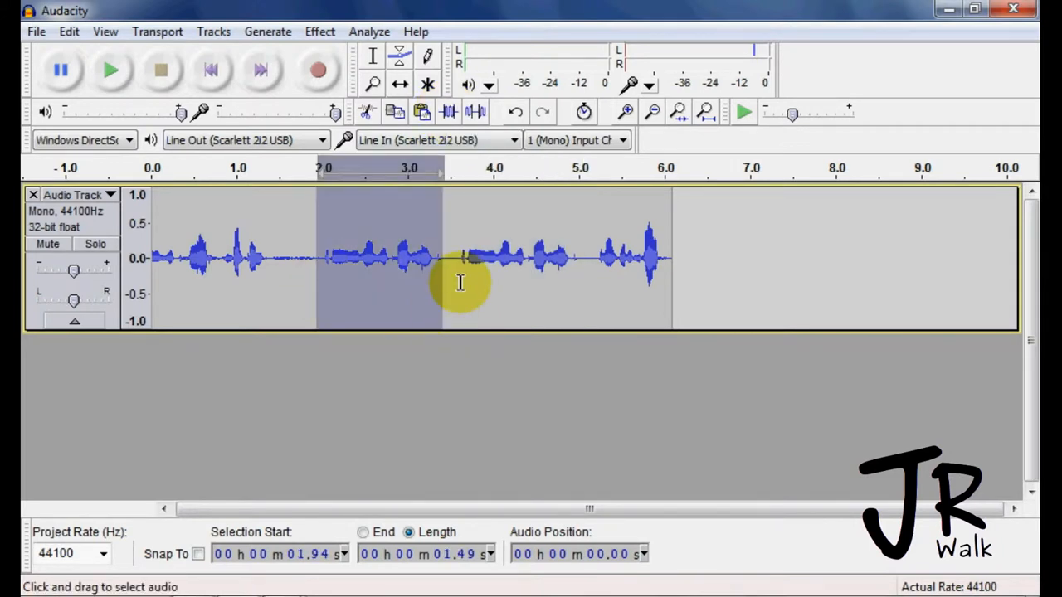
{"action": "mouse_move", "coordinate": [454, 295]}
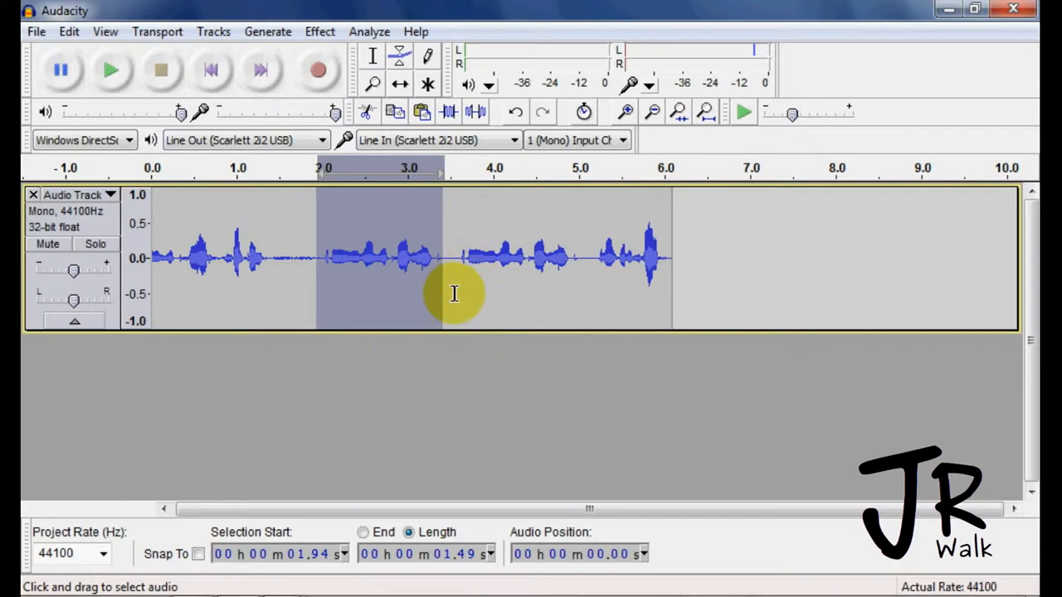
{"action": "mouse_move", "coordinate": [189, 285]}
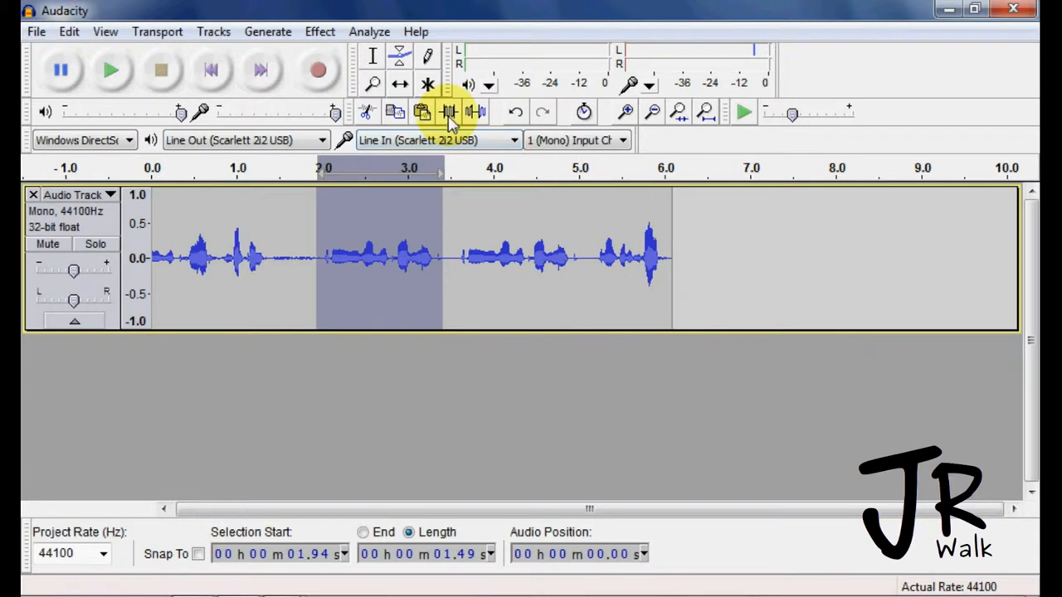
{"action": "left_click", "coordinate": [447, 113]}
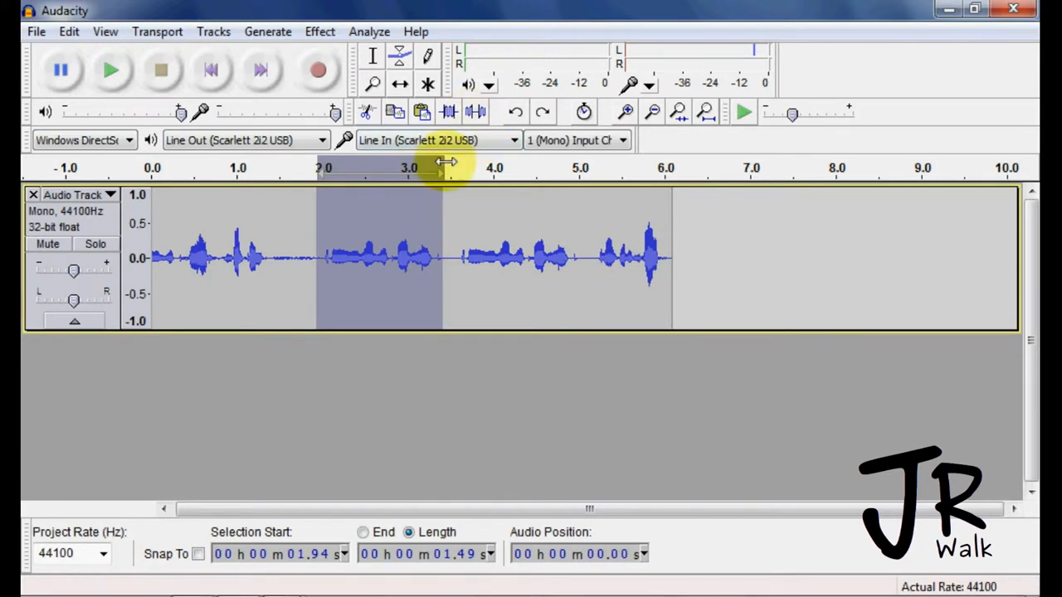
{"action": "mouse_move", "coordinate": [434, 262]}
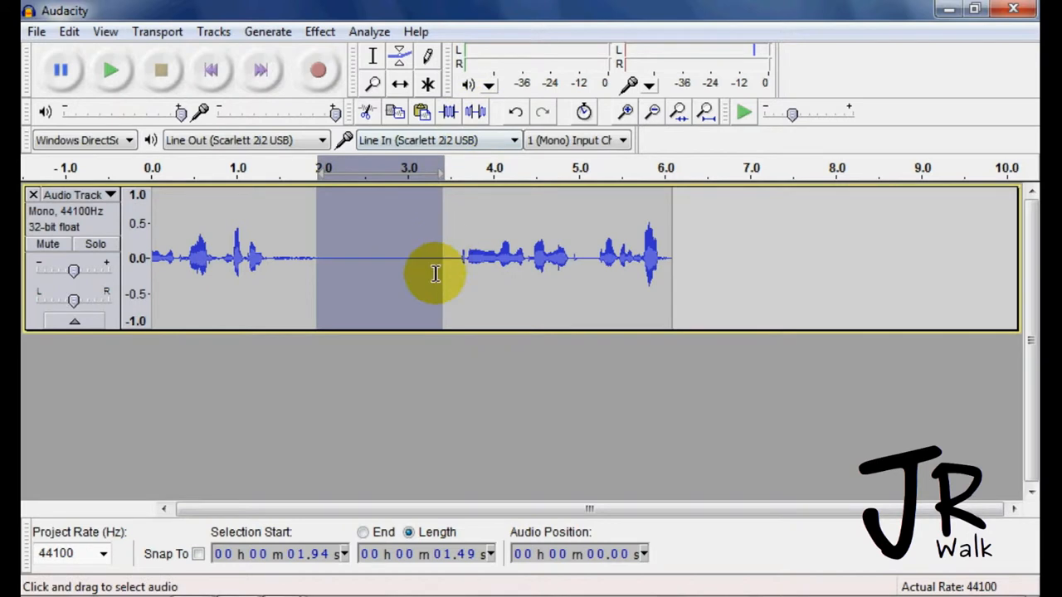
{"action": "mouse_move", "coordinate": [478, 259]}
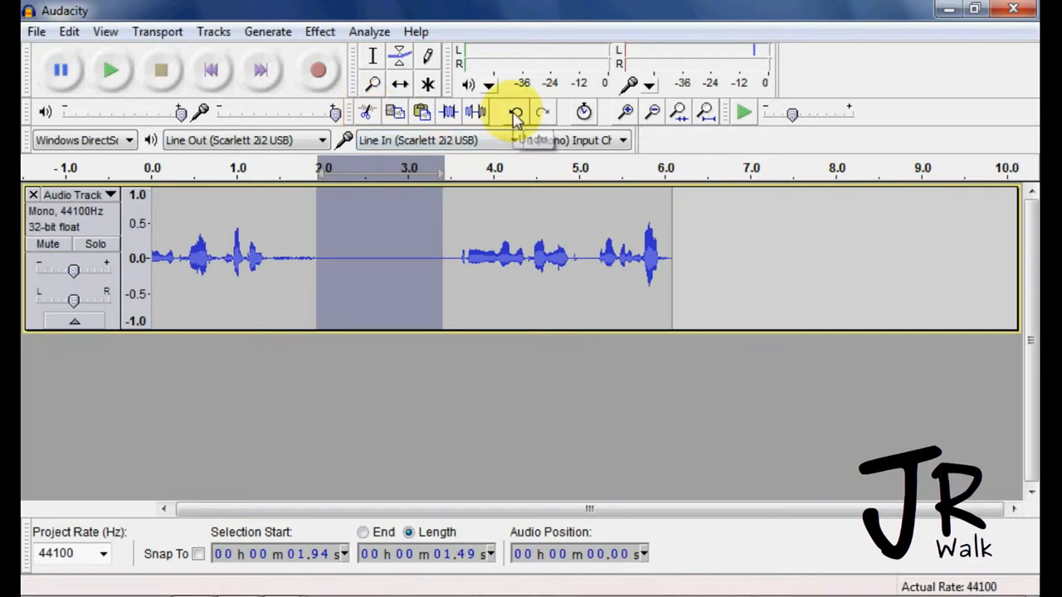
{"action": "left_click", "coordinate": [515, 113]}
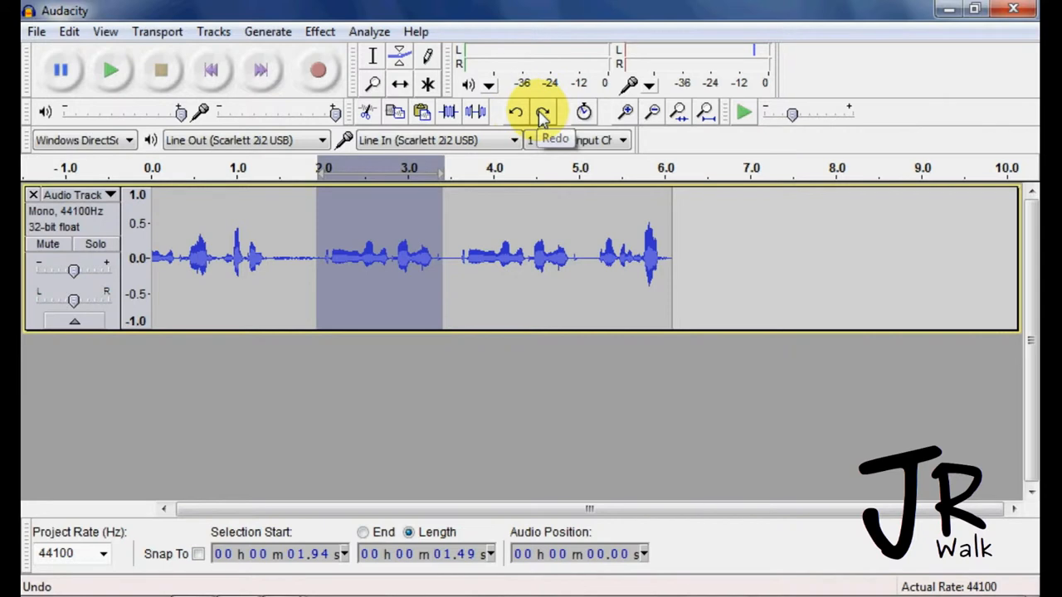
{"action": "left_click", "coordinate": [541, 111]}
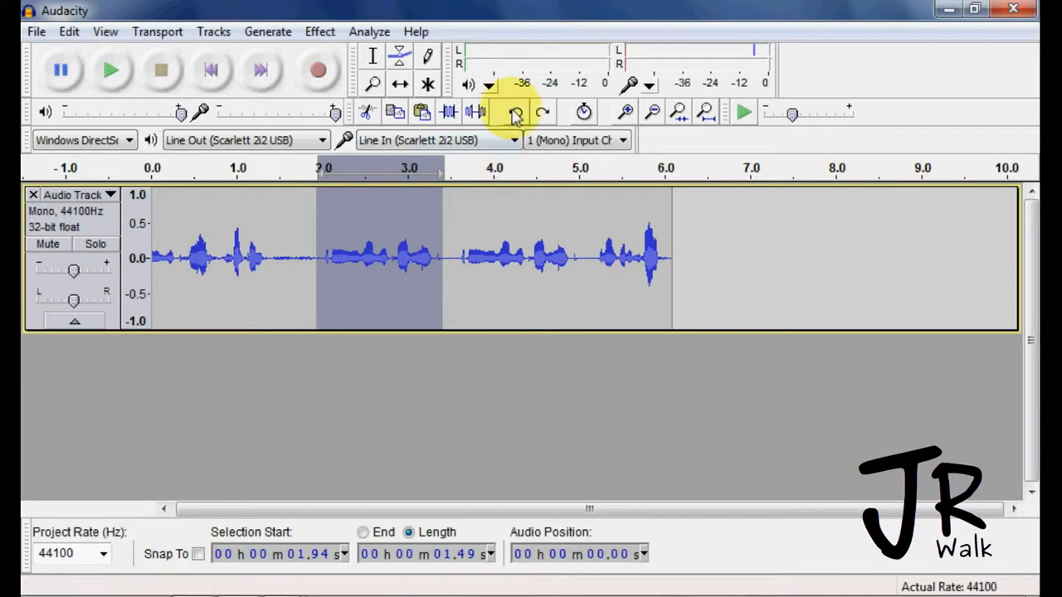
{"action": "mouse_move", "coordinate": [541, 113]}
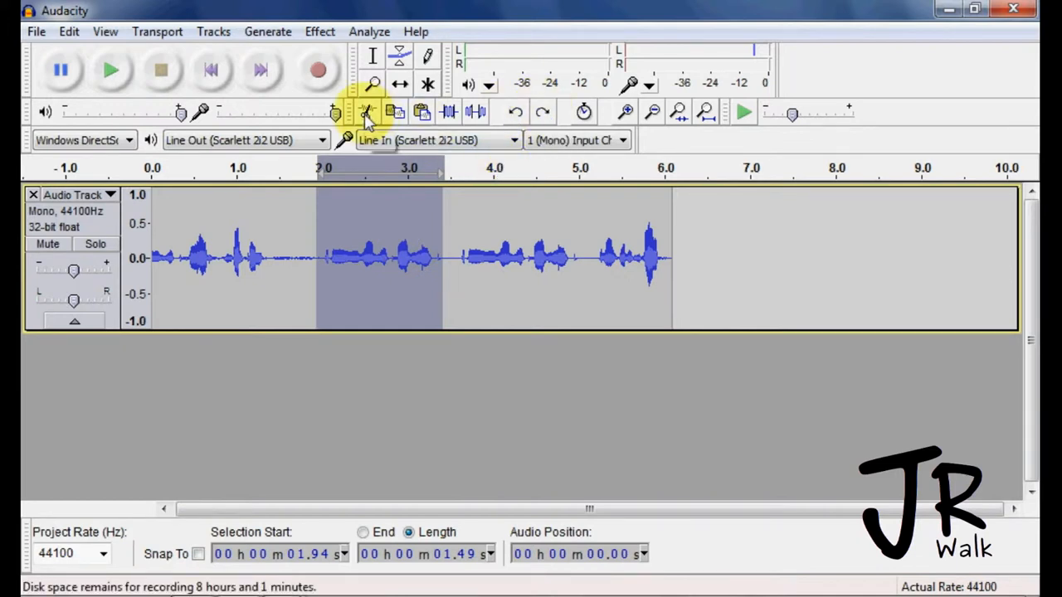
{"action": "mouse_move", "coordinate": [368, 113]}
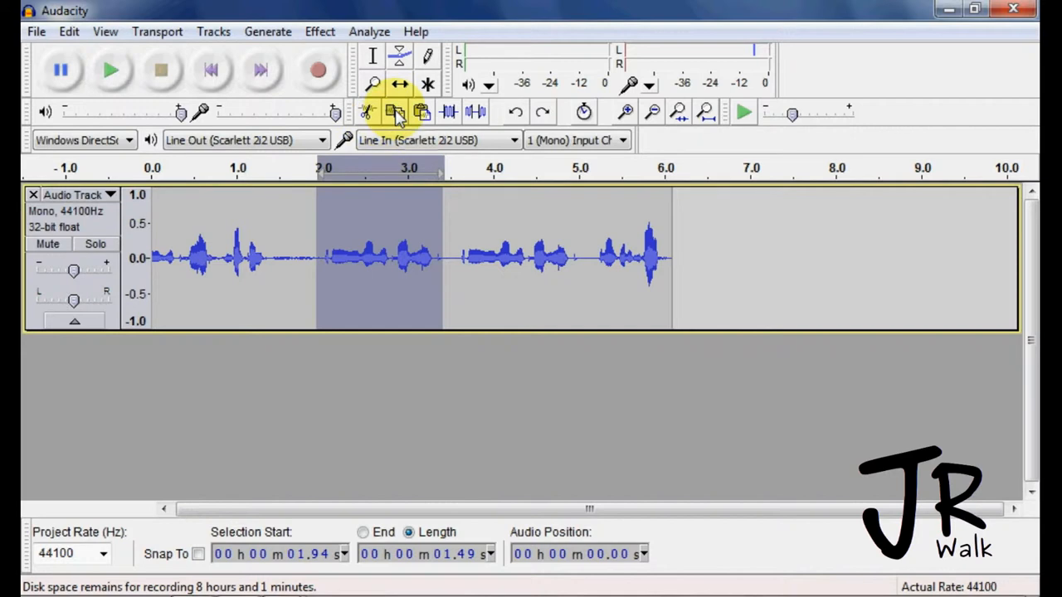
{"action": "mouse_move", "coordinate": [413, 167]}
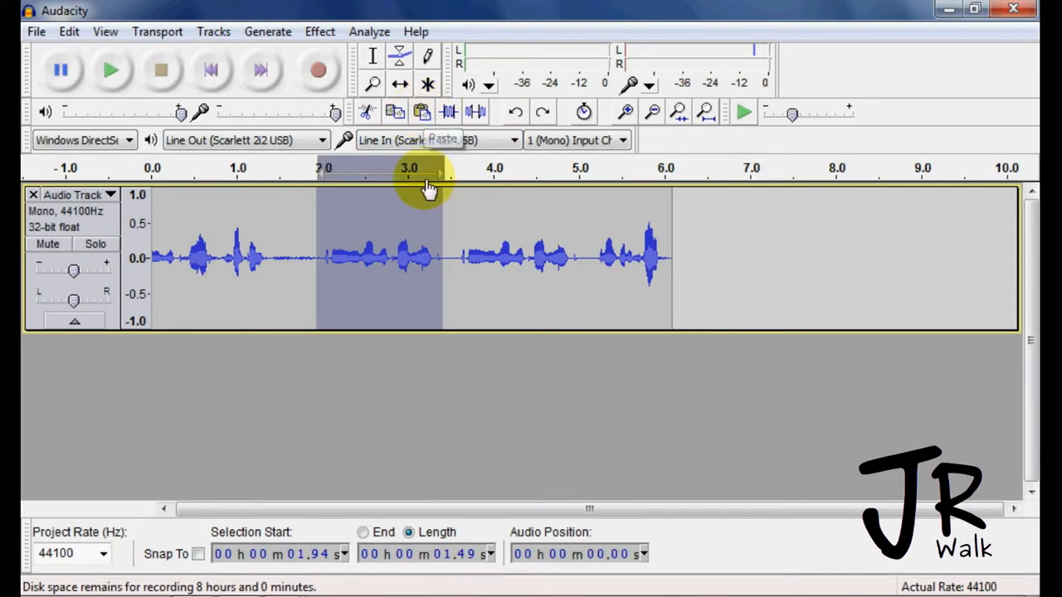
{"action": "mouse_move", "coordinate": [464, 211]}
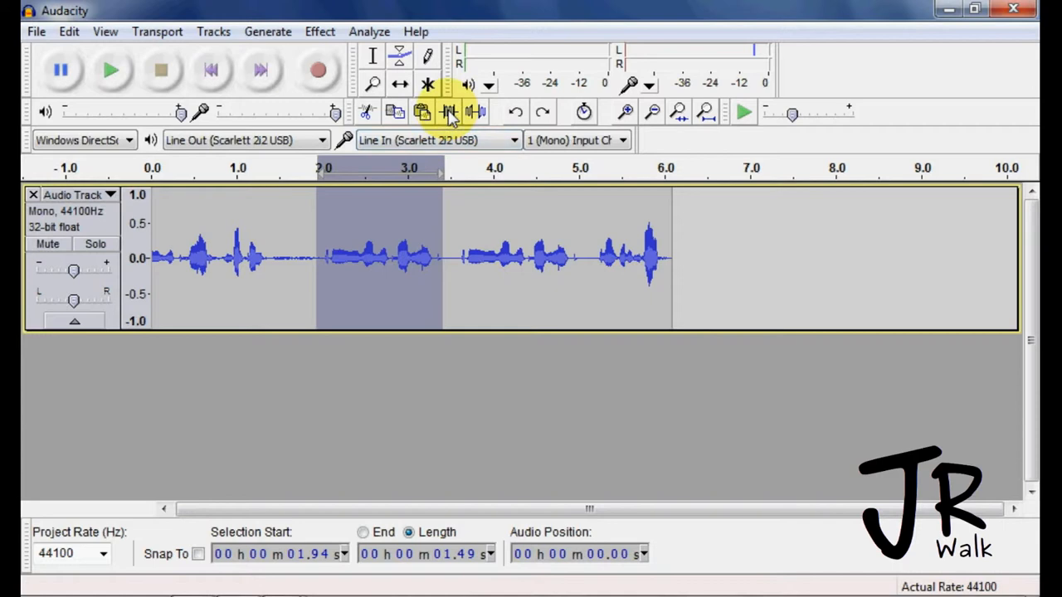
{"action": "mouse_move", "coordinate": [479, 113]}
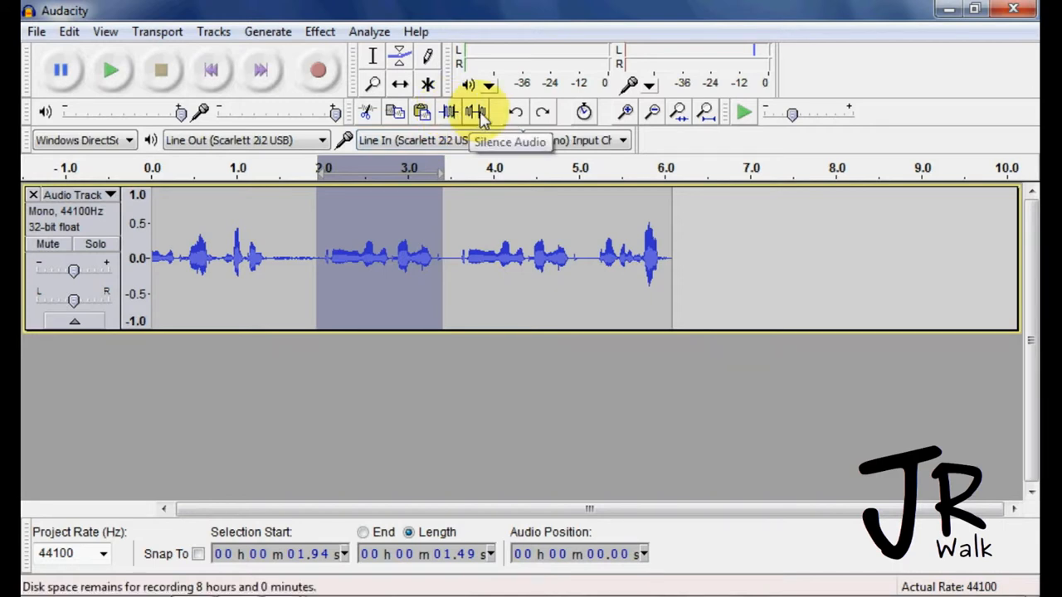
{"action": "mouse_move", "coordinate": [627, 111]}
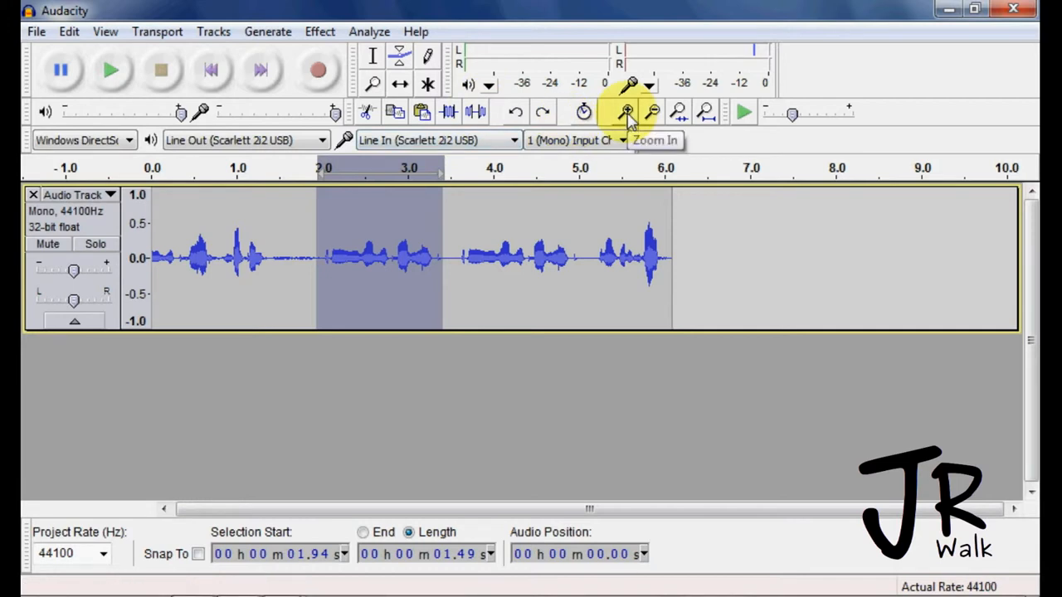
{"action": "mouse_move", "coordinate": [408, 252]}
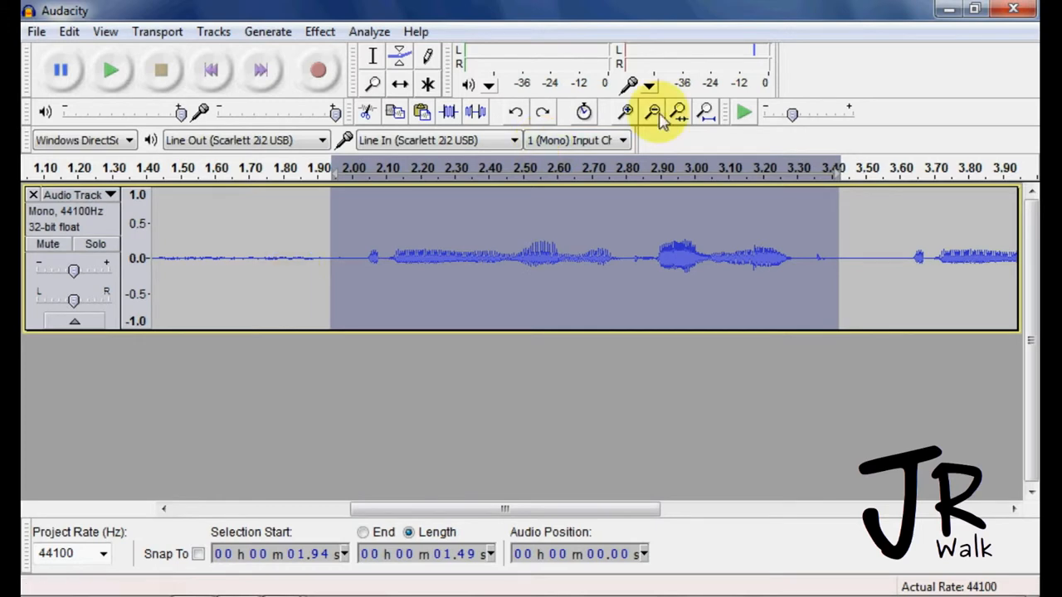
{"action": "left_click", "coordinate": [677, 113]}
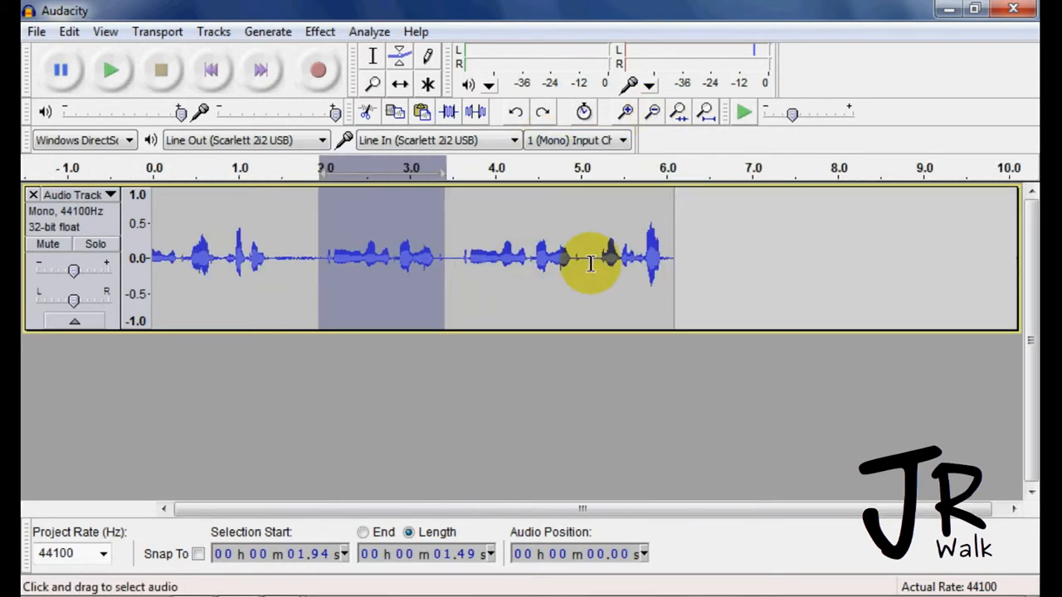
{"action": "left_click", "coordinate": [627, 111]}
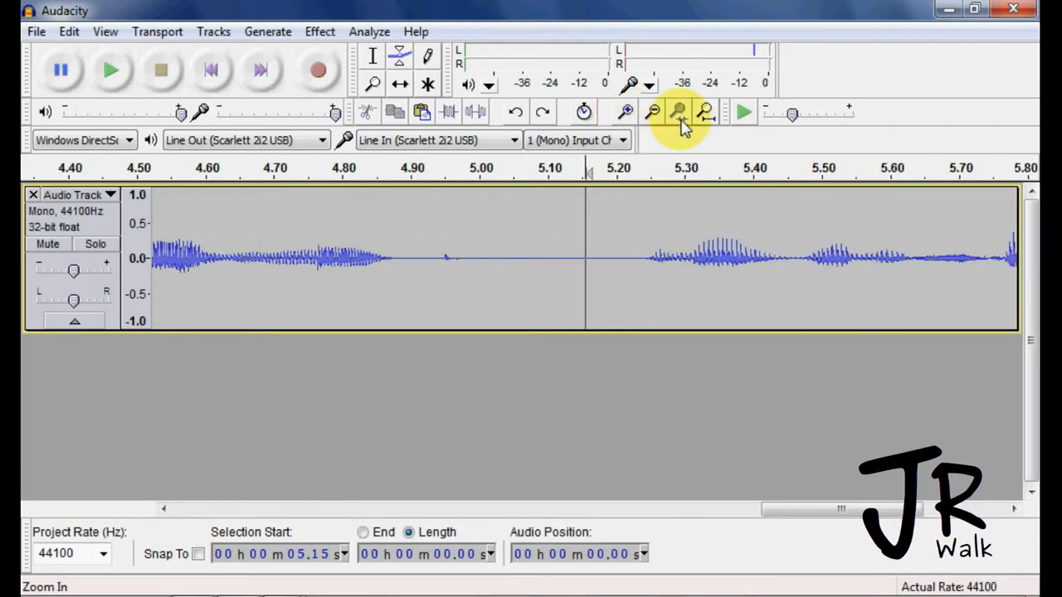
{"action": "mouse_move", "coordinate": [705, 113]}
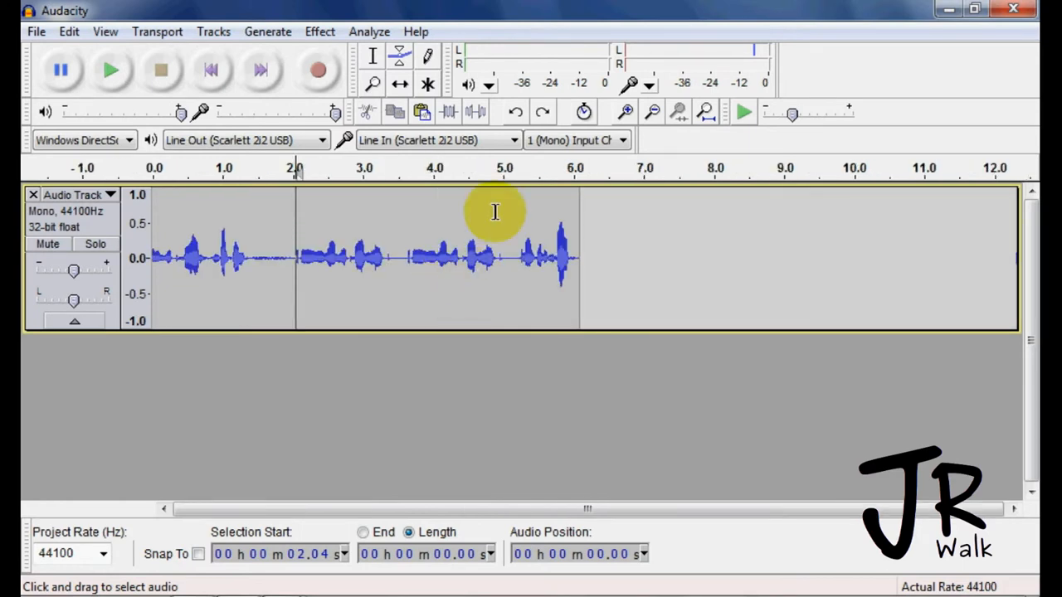
{"action": "mouse_move", "coordinate": [584, 112]}
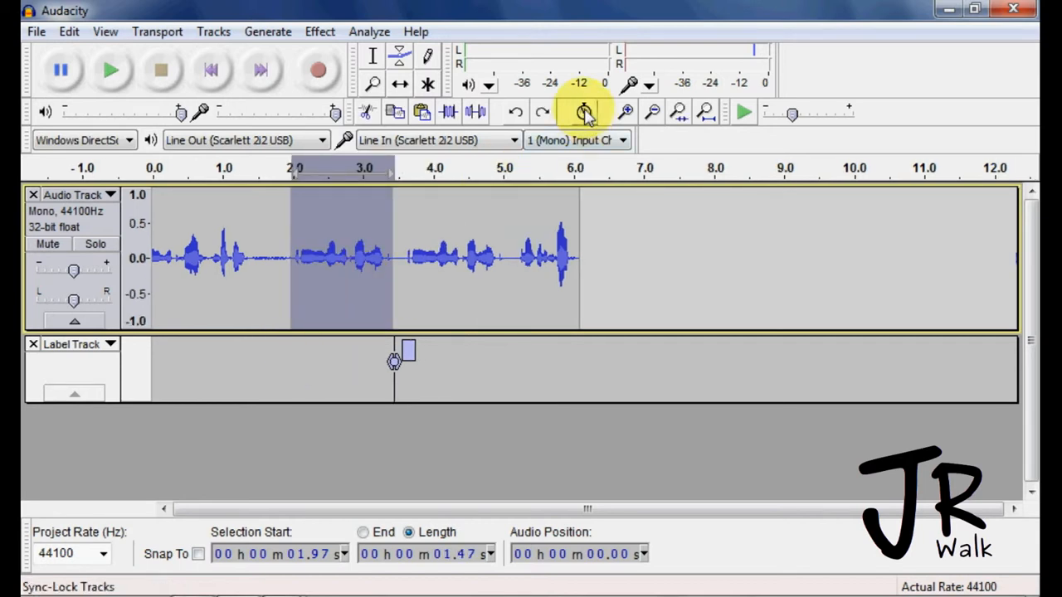
{"action": "mouse_move", "coordinate": [584, 113]}
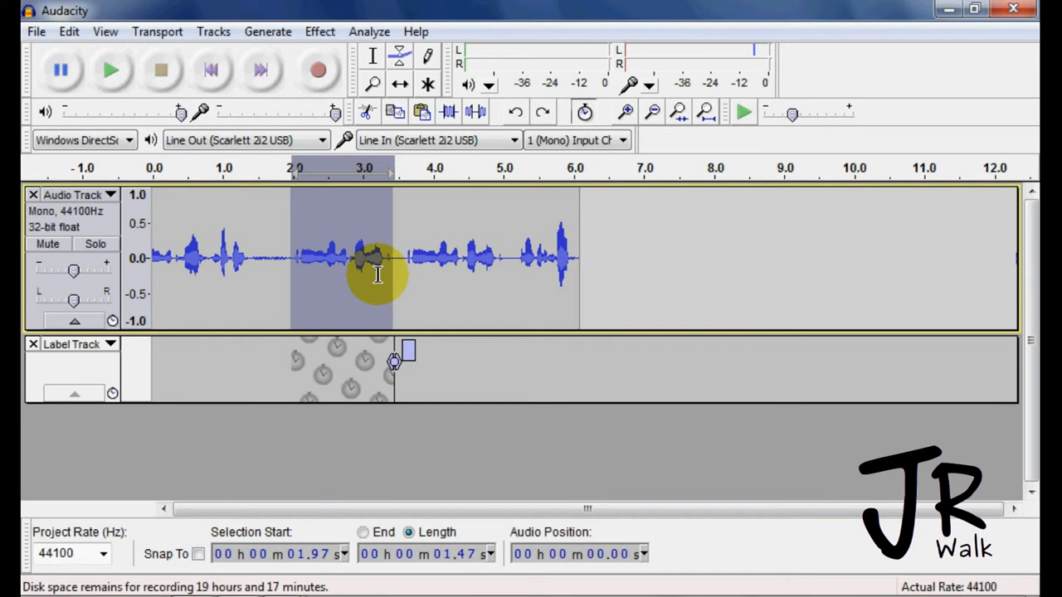
{"action": "mouse_move", "coordinate": [341, 299]}
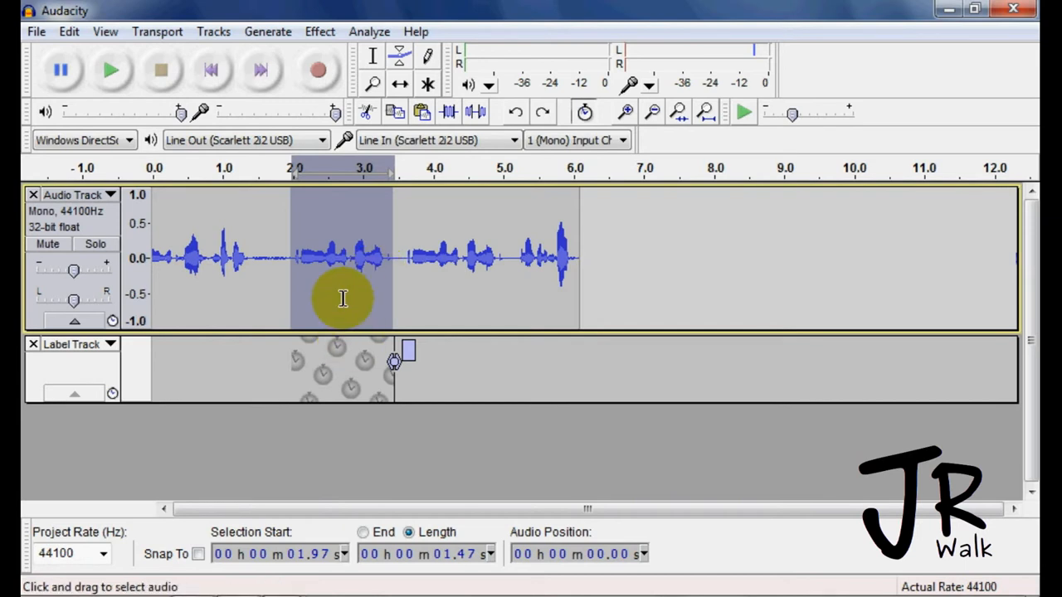
{"action": "mouse_move", "coordinate": [322, 361]}
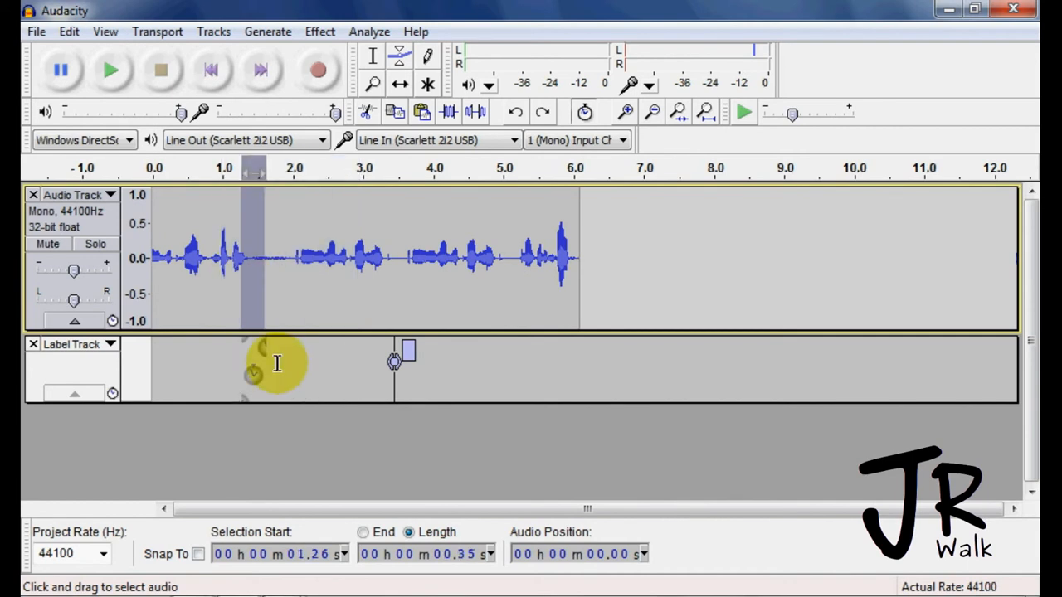
Step: Select a short stretch of audio near the 1-second mark for inserting about 0.8 s
{"action": "left_click_drag", "start_coordinate": [257, 379], "coordinate": [324, 382]}
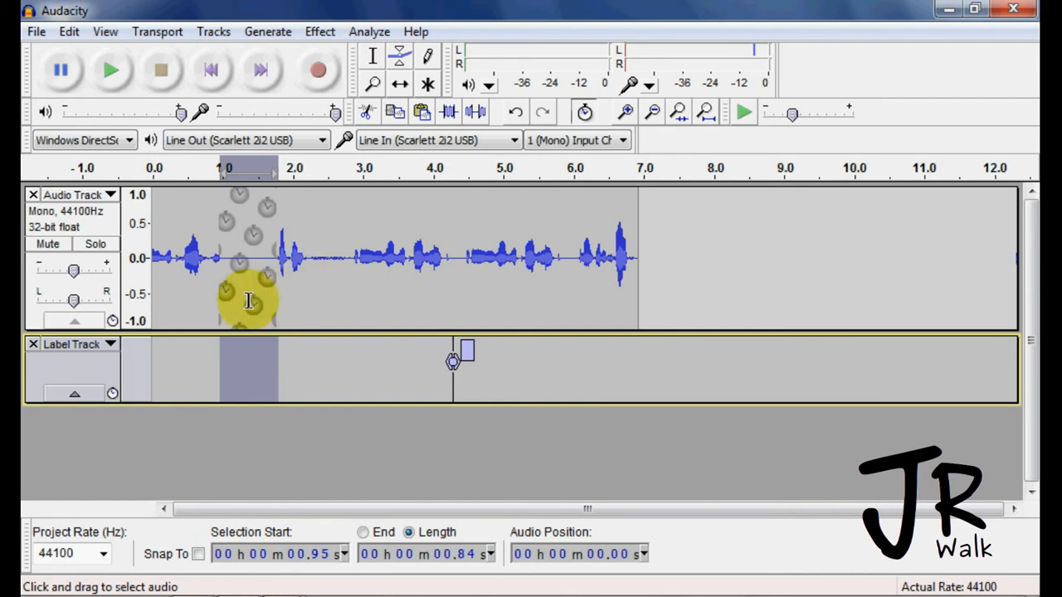
{"action": "mouse_move", "coordinate": [310, 288]}
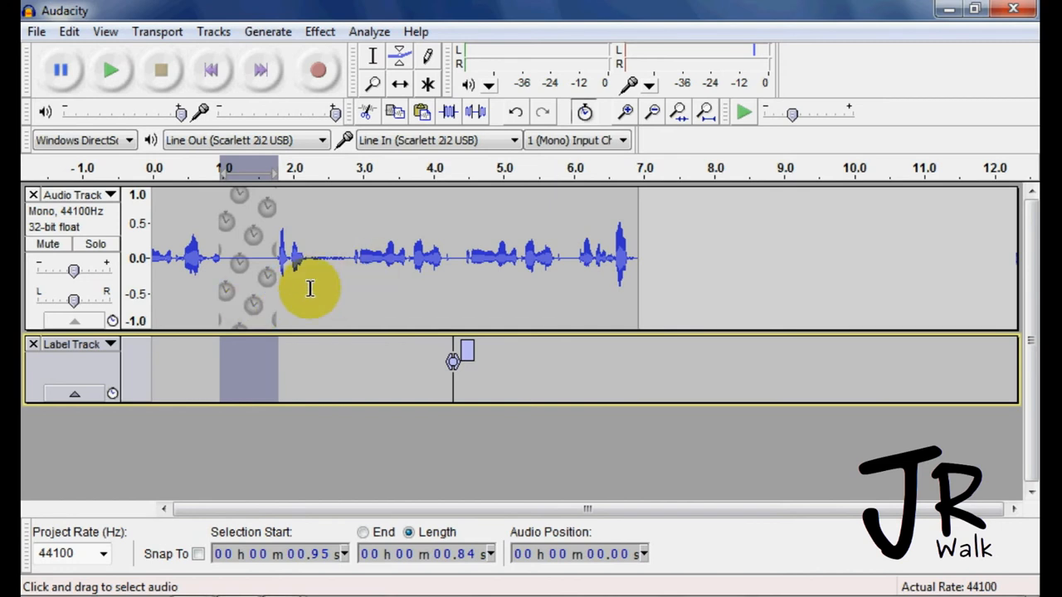
{"action": "mouse_move", "coordinate": [335, 340]}
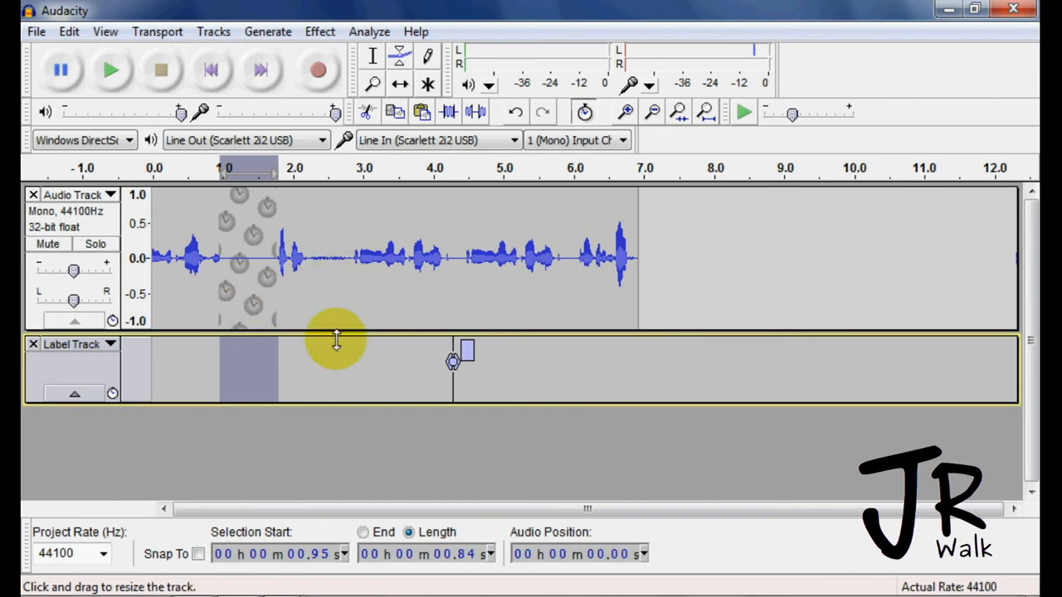
{"action": "mouse_move", "coordinate": [451, 282]}
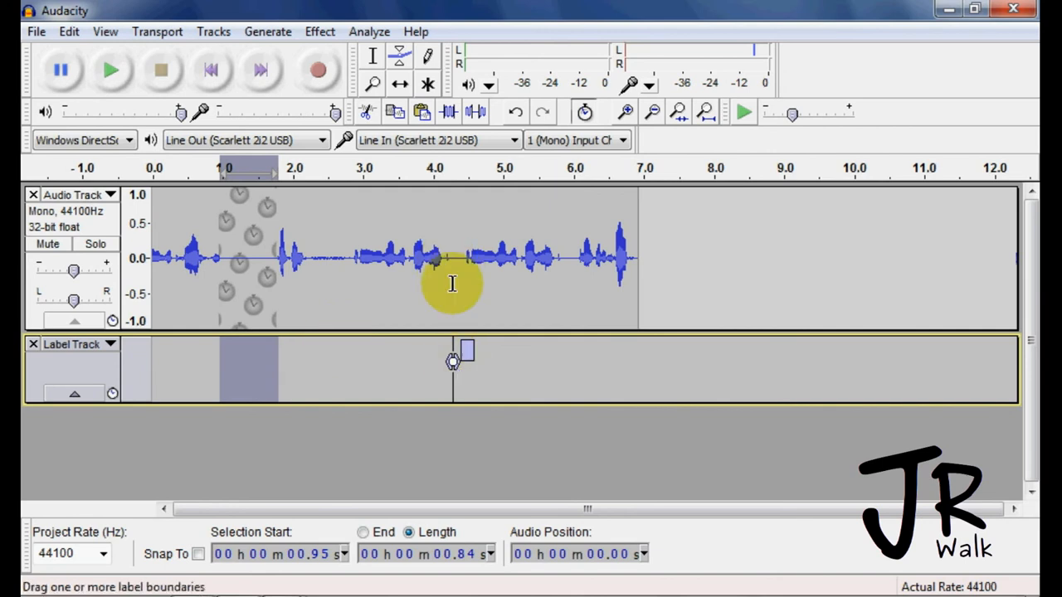
{"action": "mouse_move", "coordinate": [385, 312]}
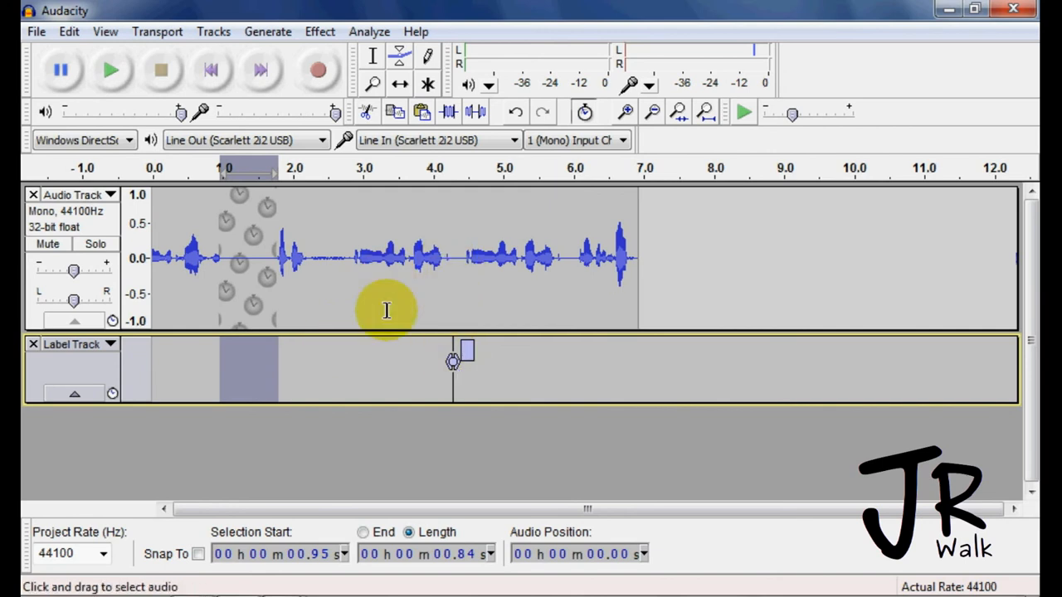
{"action": "mouse_move", "coordinate": [372, 315]}
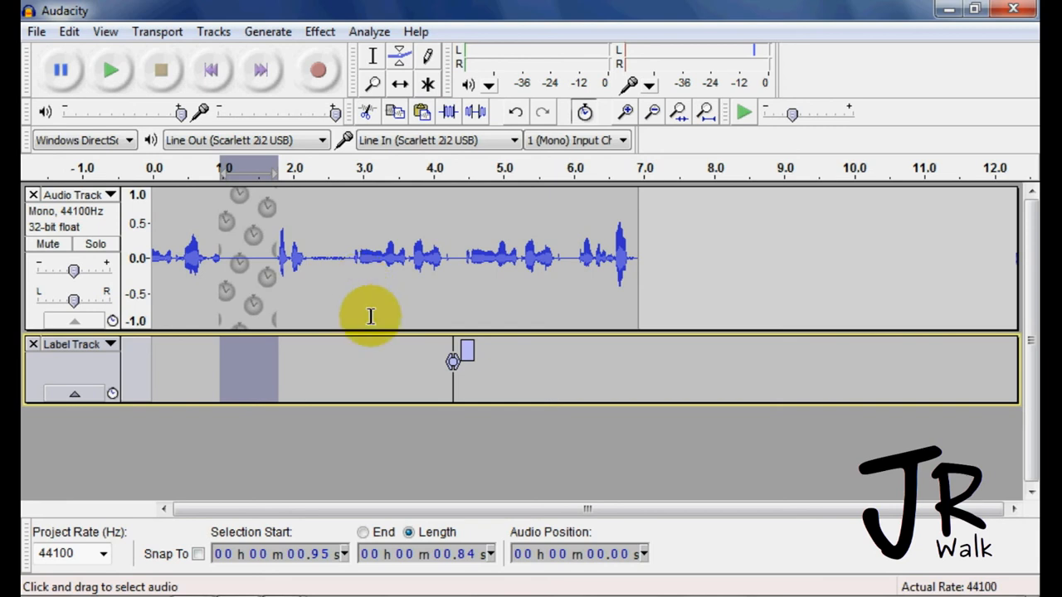
{"action": "mouse_move", "coordinate": [370, 300]}
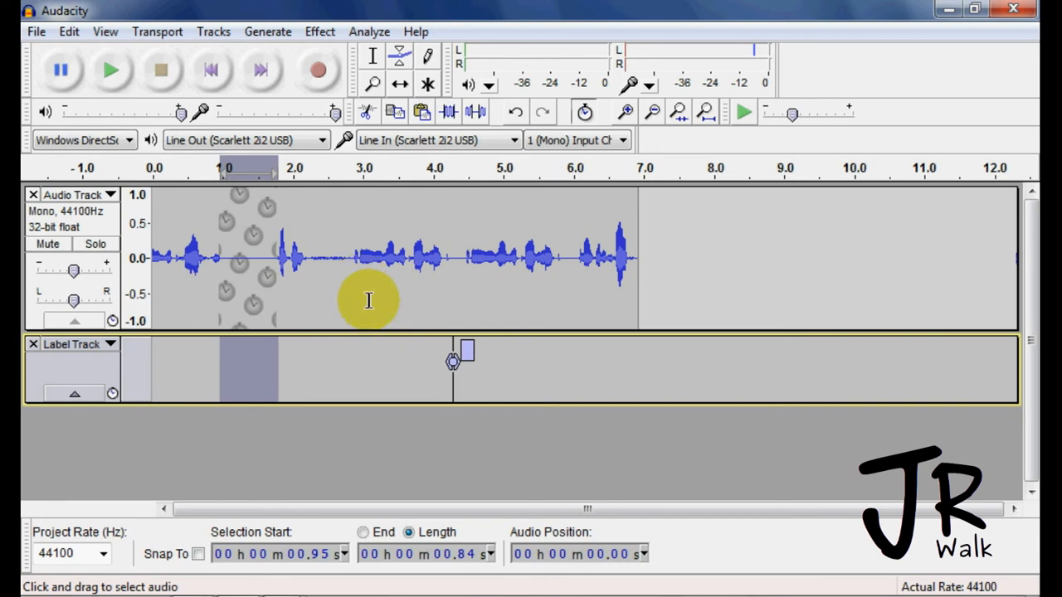